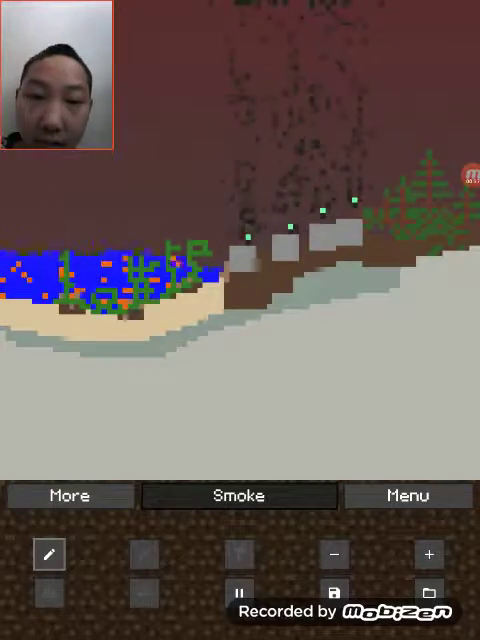
Paint concrete across the lower ground in irregular rocky shapes
left_click(68, 496)
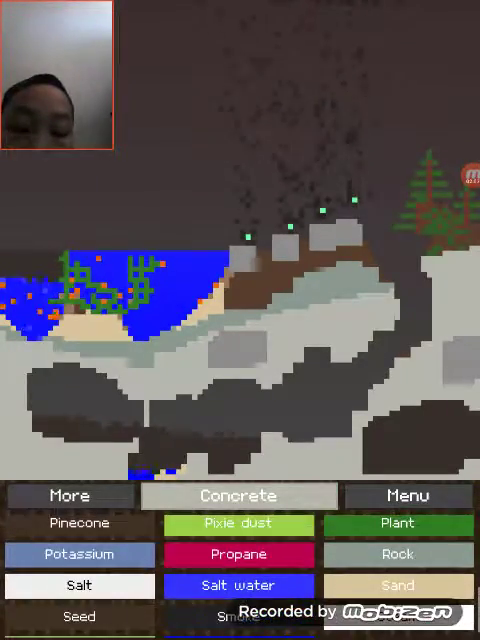
Fill the dark underground gaps with concrete, then widen the lake with water
left_click(398, 554)
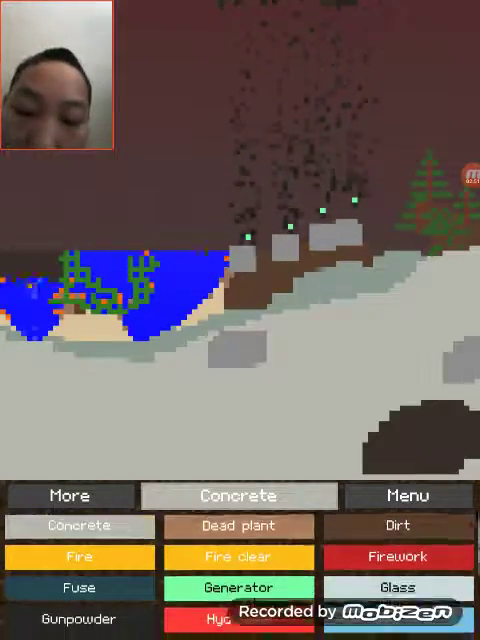
scroll("down", 3)
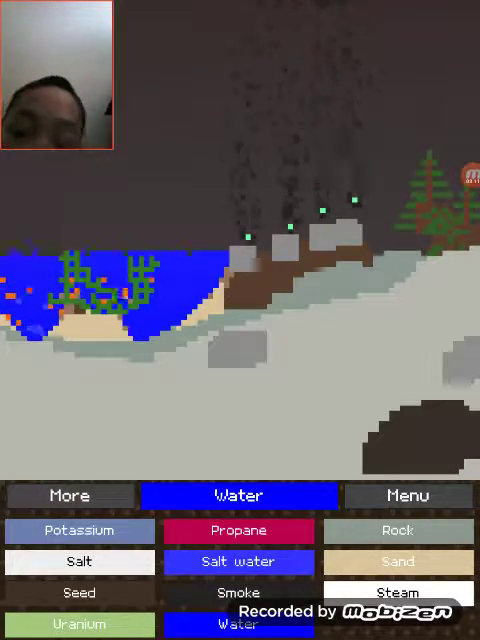
Draw a metal bowl rimming the lake with thin outline shapes sketched above it
left_click(70, 496)
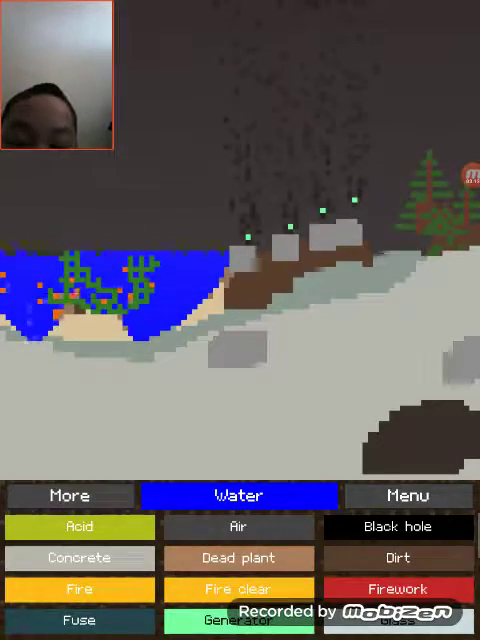
scroll("down", 3)
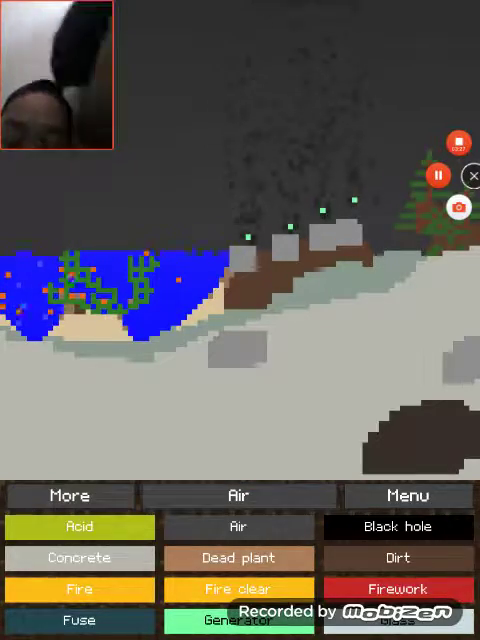
scroll("down", 3)
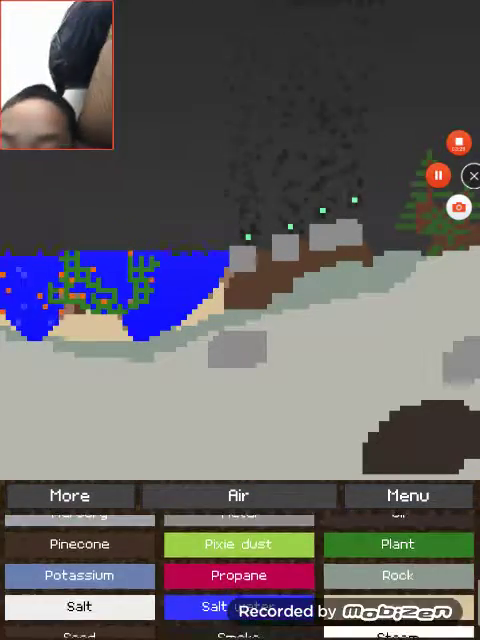
scroll("up", 3)
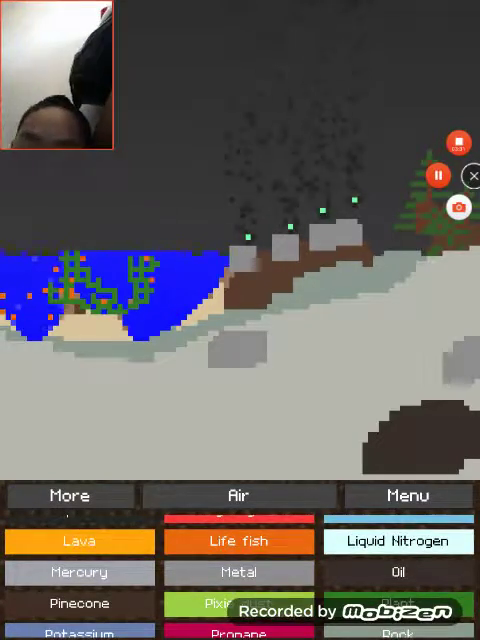
scroll("down", 3)
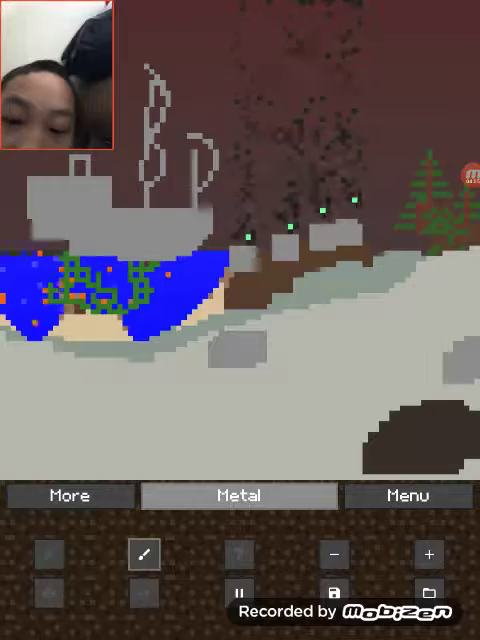
Erase the metal bowl, sketched outlines and smoke above the lake
left_click(68, 496)
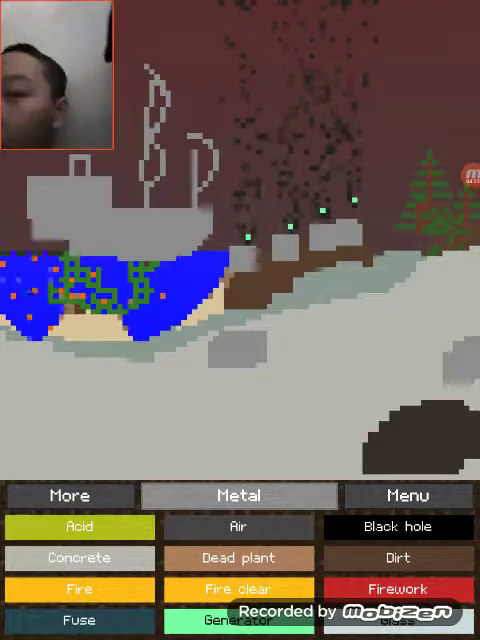
left_click(460, 146)
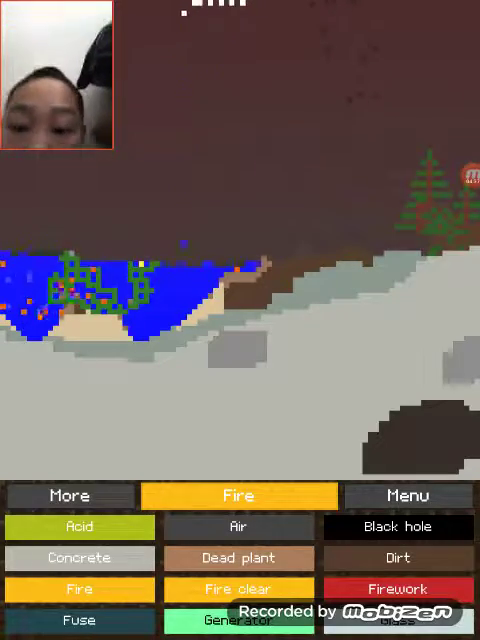
scroll("down", 3)
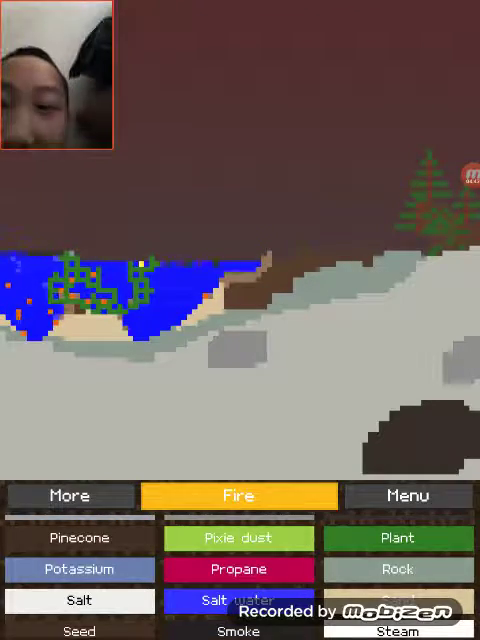
scroll("down", 3)
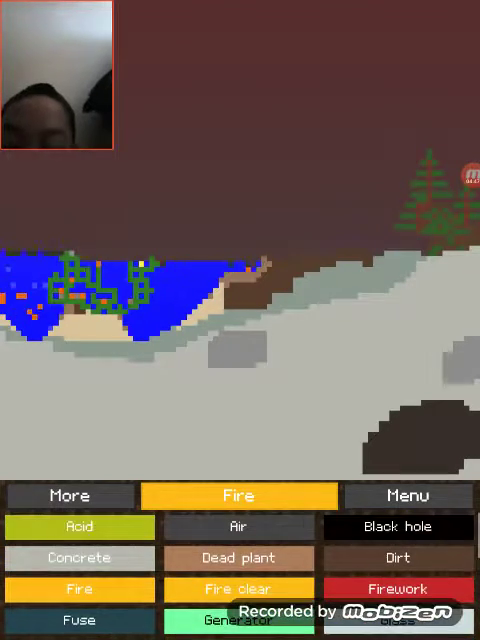
left_click(78, 558)
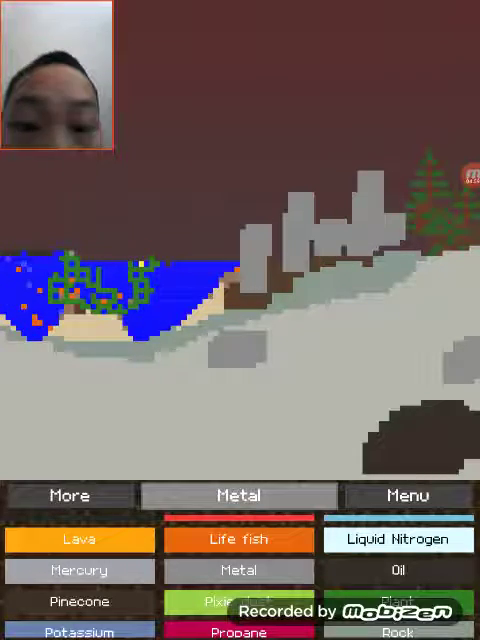
Build taller, denser metal spires above the mountains with small green blocks among them
scroll("down", 3)
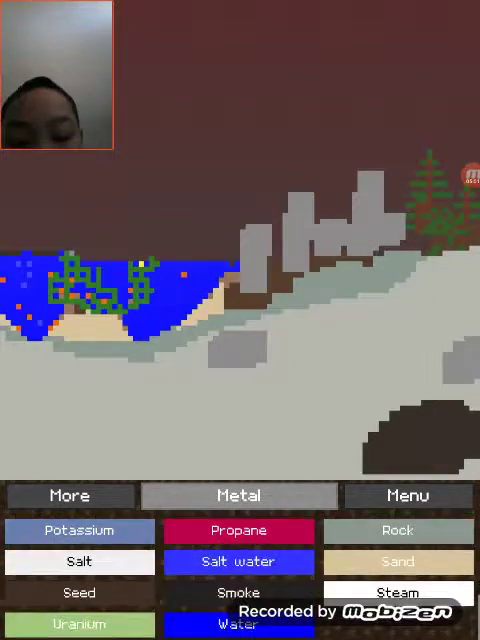
left_click(238, 496)
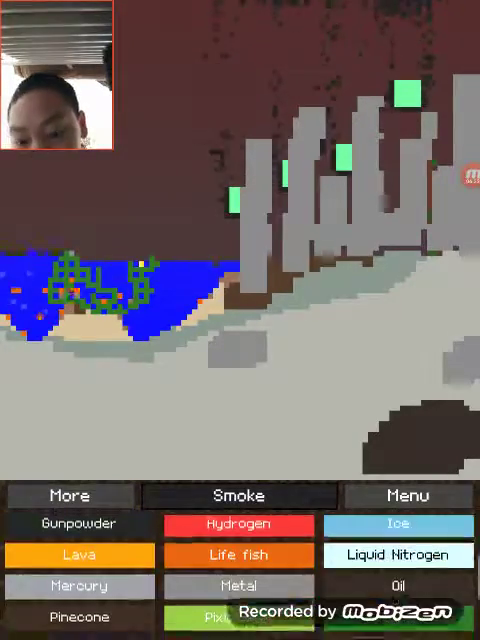
Flood the green island with water, then erase the spires with Air
left_click(238, 496)
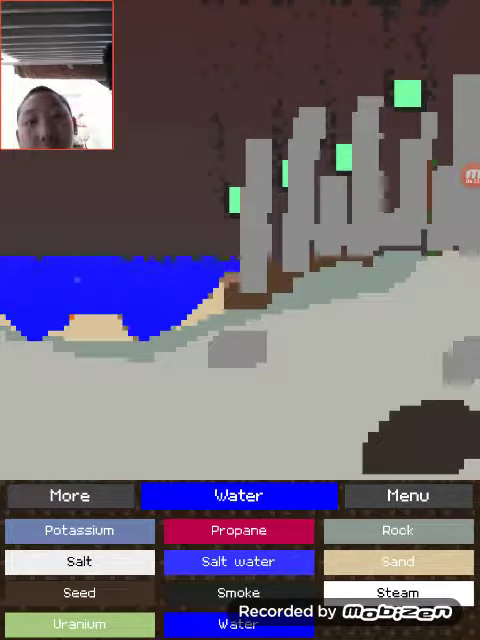
left_click(236, 496)
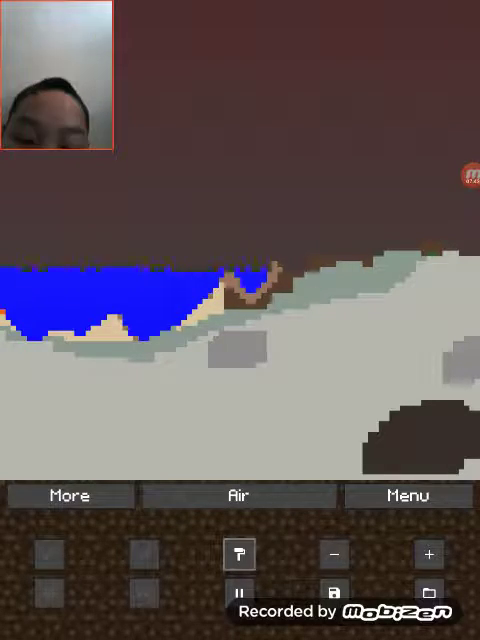
Draw a row of pine trees along the sandy shore and pale hills
left_click(70, 496)
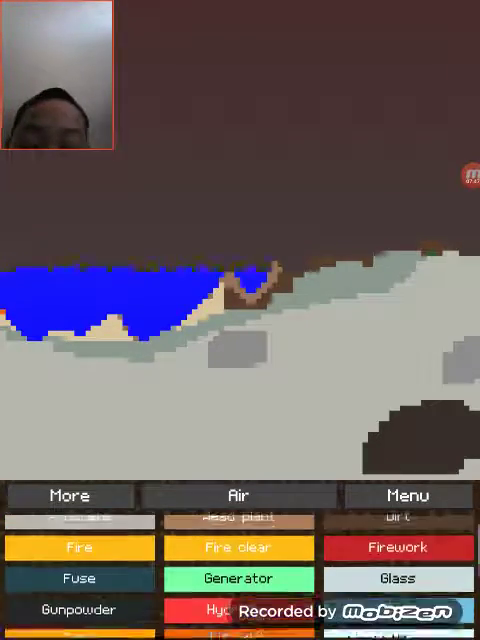
scroll("down", 3)
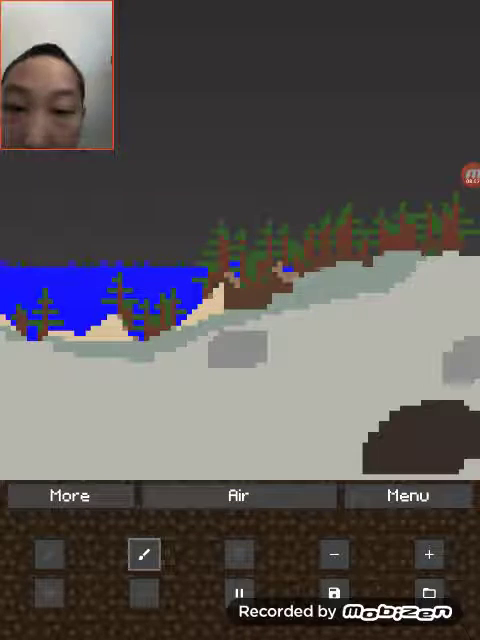
Paint swarms of orange Life fish throughout the lake water
left_click(68, 496)
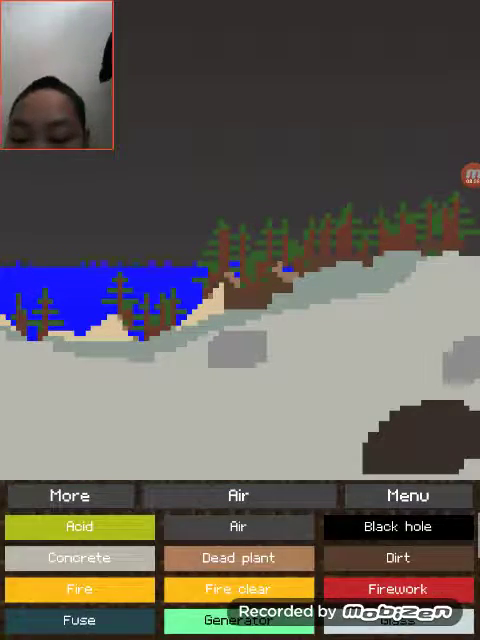
scroll("down", 3)
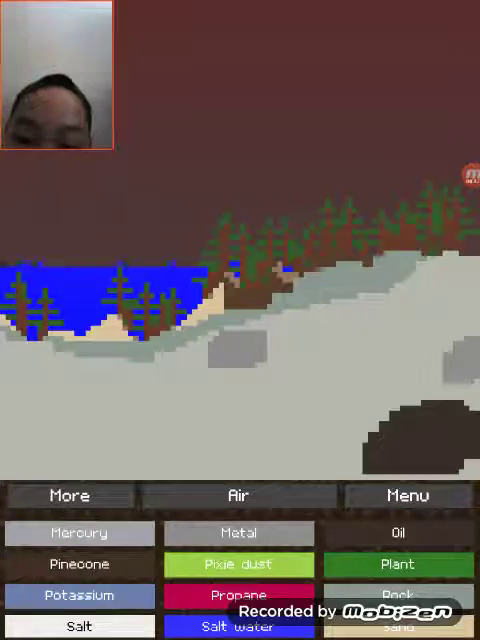
scroll("up", 3)
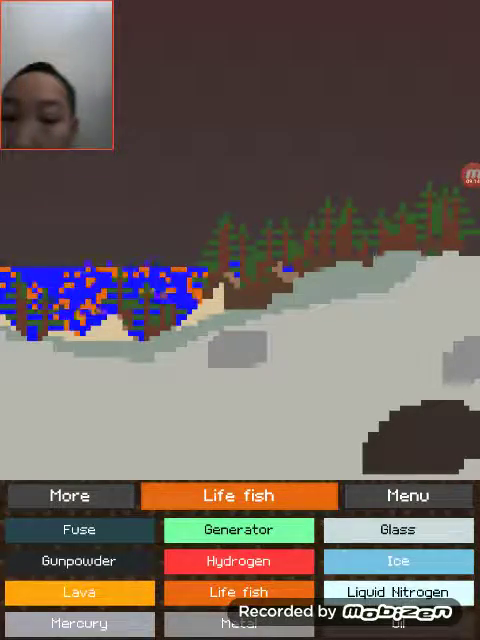
Redraw the hillside as one smooth pale slope with a beach and sparse Pinecone shrubs
scroll("down", 3)
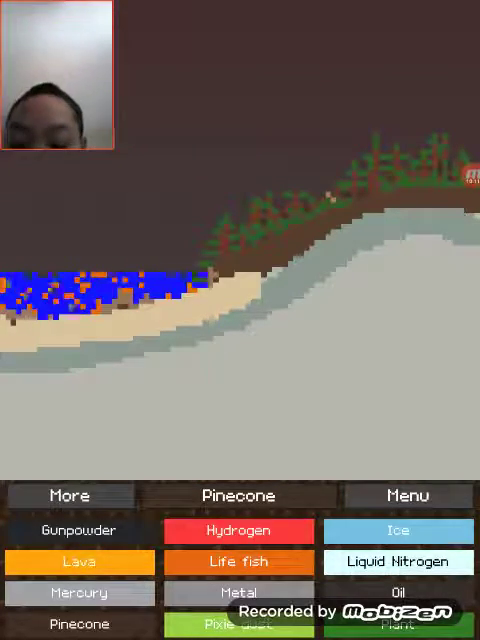
Pour lava across the whole sky, burying the lake and greenery
left_click(80, 562)
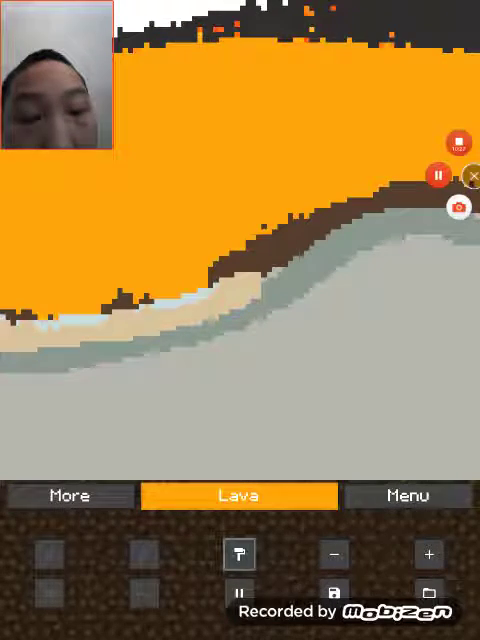
left_click(240, 496)
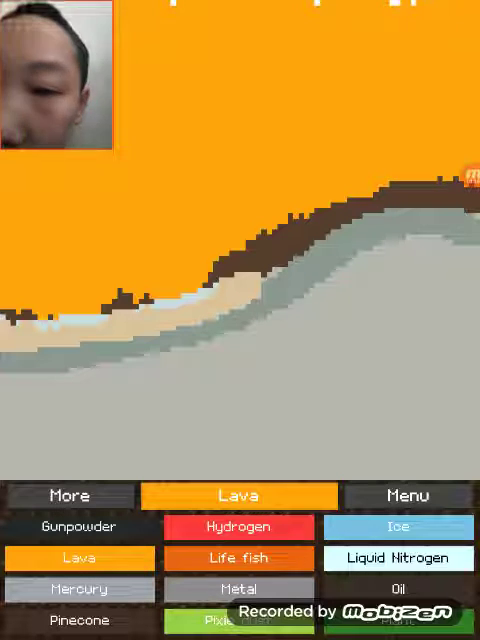
scroll("down", 3)
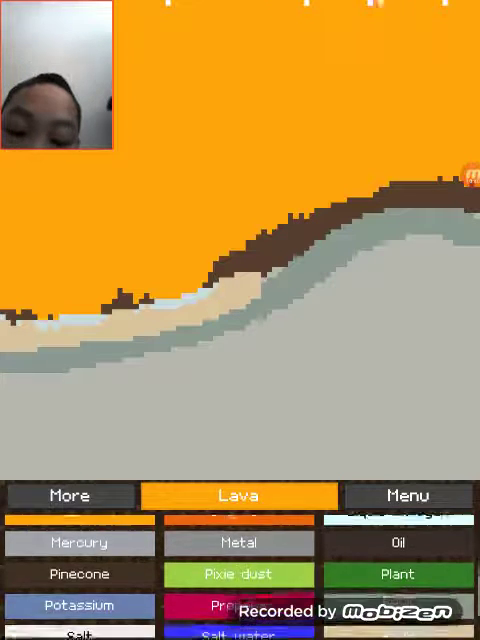
Select Air as the drawing material so the lava sky clears to dark empty air
scroll("down", 3)
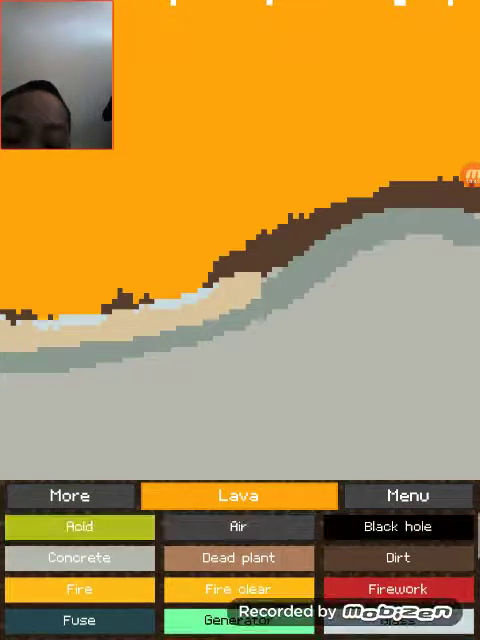
left_click(240, 526)
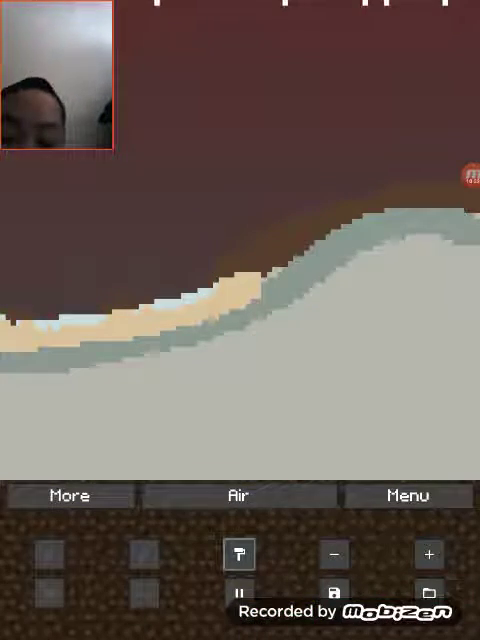
Carve away the slope and shoreline with Air, leaving jagged gray rock pillars
left_click(68, 496)
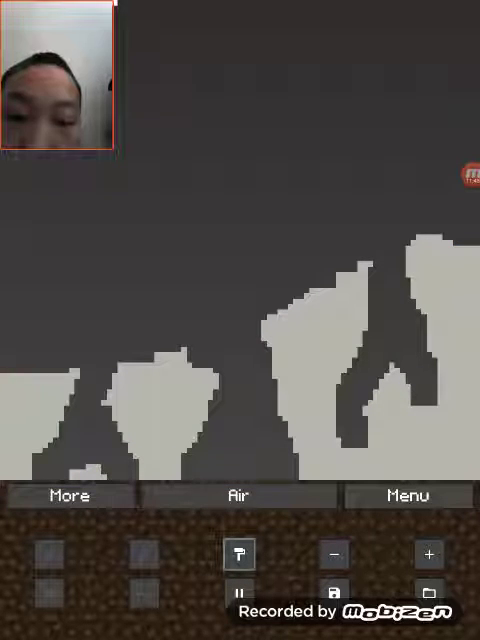
left_click(70, 496)
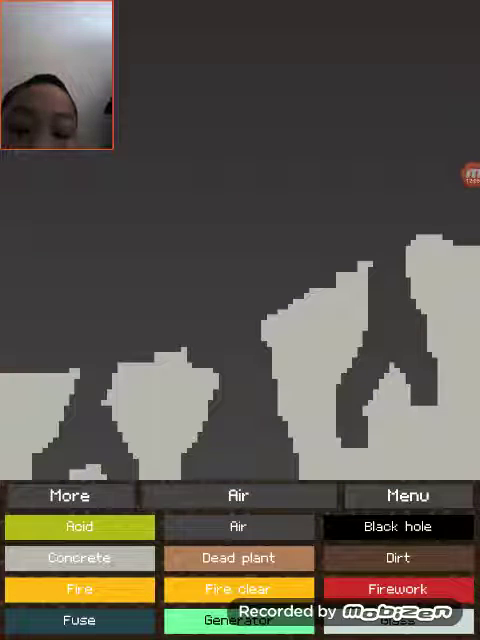
Clear the remaining rock pillars so the canvas is entirely empty and dark
scroll("down", 3)
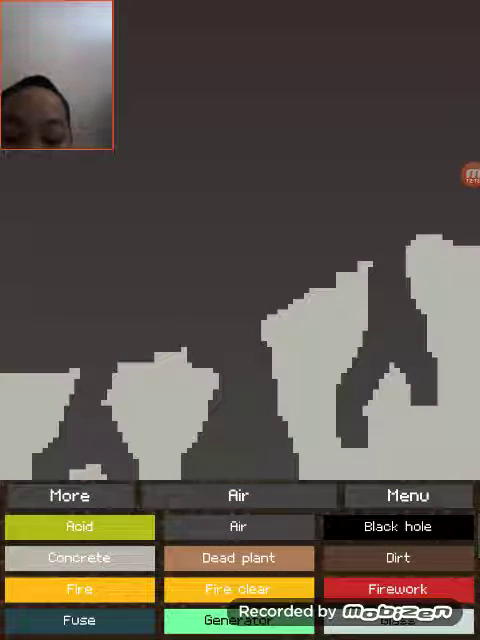
left_click(408, 496)
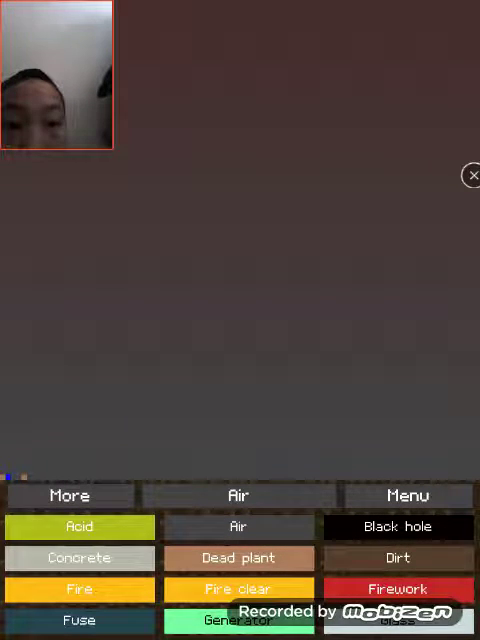
Draw a Black hole in mid-canvas that grows into a large black mass, then pause
left_click(400, 528)
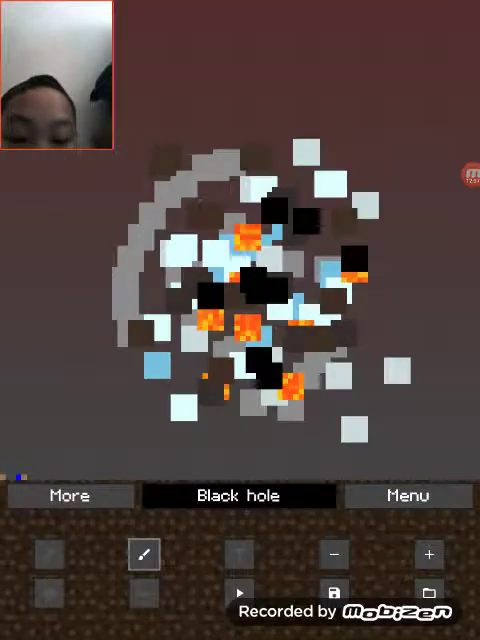
left_click(240, 496)
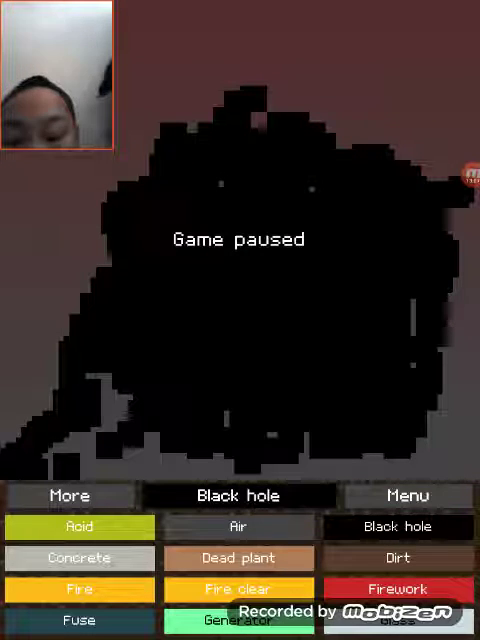
Resume so the black hole vanishes, leaving an empty dark canvas with Metal chosen
scroll("down", 3)
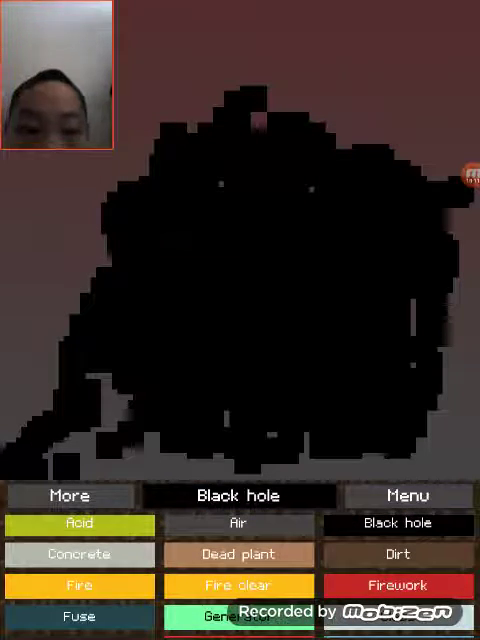
left_click(408, 496)
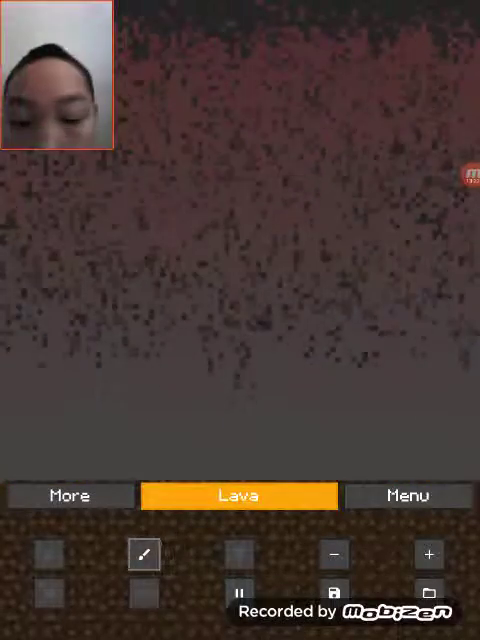
left_click(240, 496)
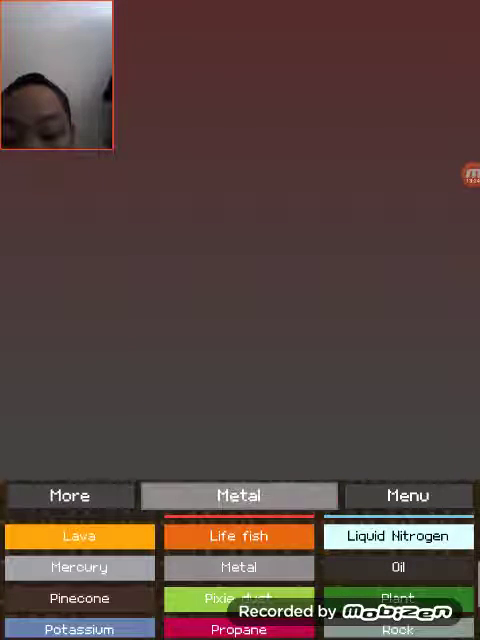